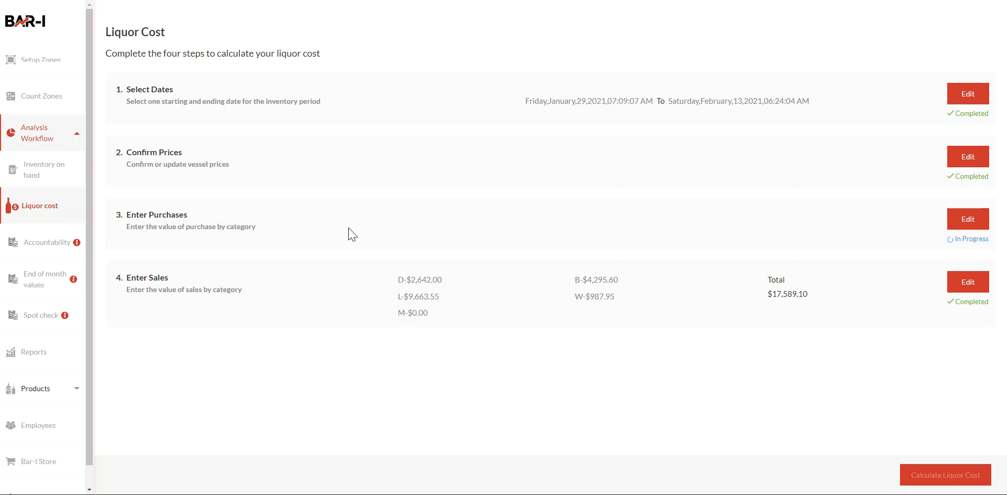
mouse_move(684, 165)
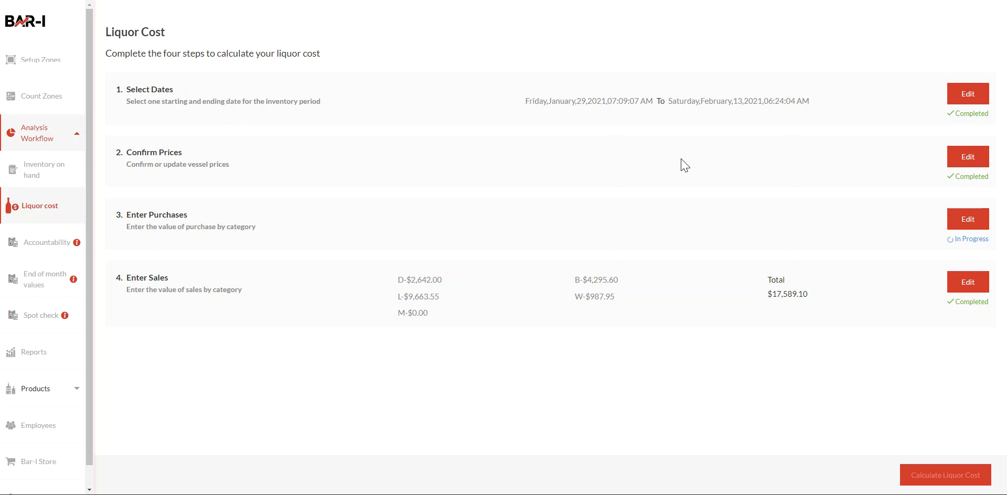
mouse_move(386, 234)
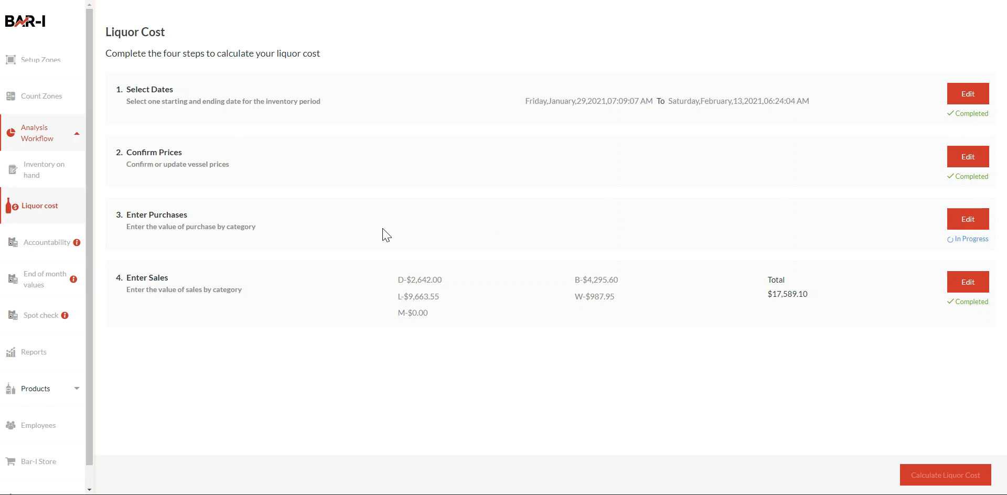
mouse_move(873, 218)
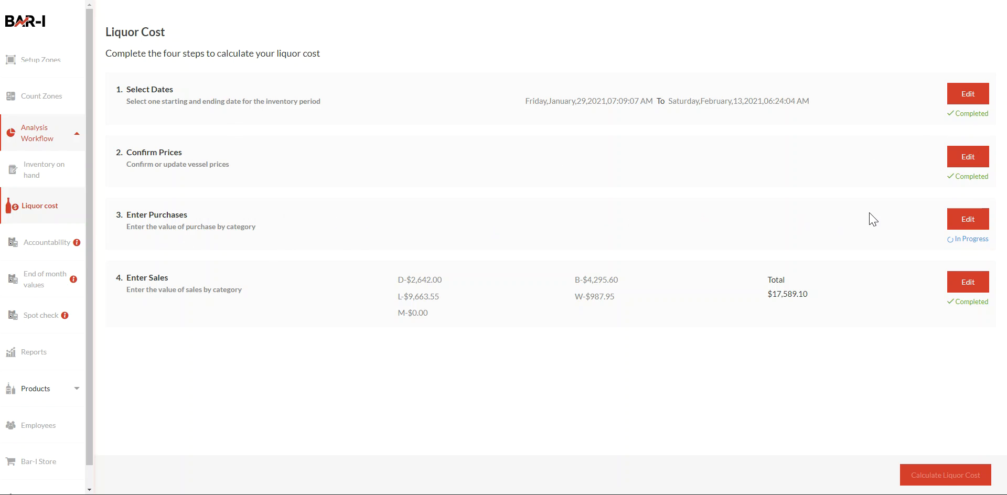
Open the Enter Purchases step of the Liquor Cost workflow for editing.
click(968, 219)
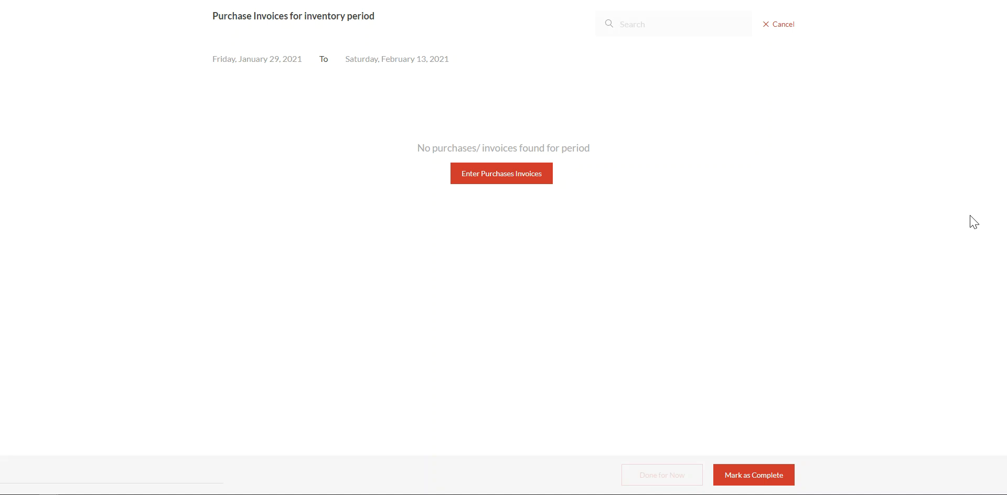
mouse_move(489, 93)
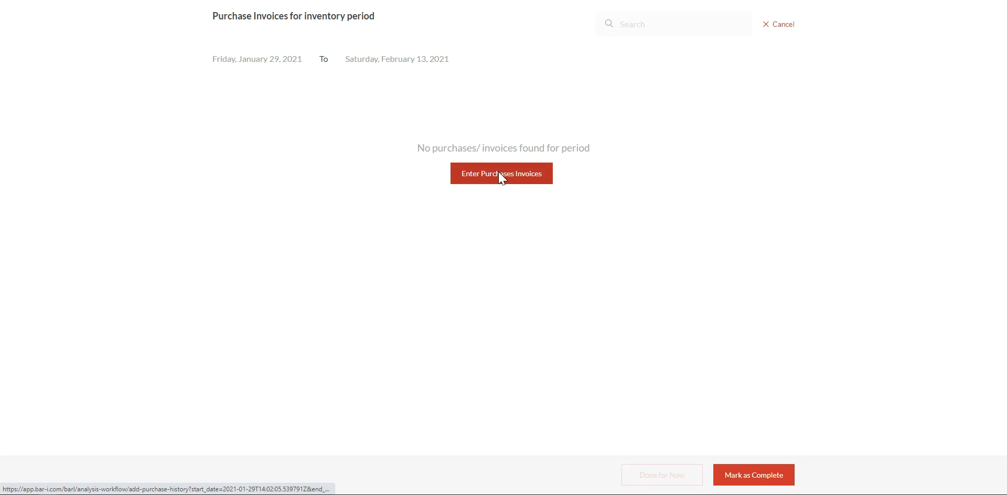
Enter manual purchases Draft Beer 1000, Wine 400, Misc 46+7 and submit the $3,831.00 entry.
click(502, 174)
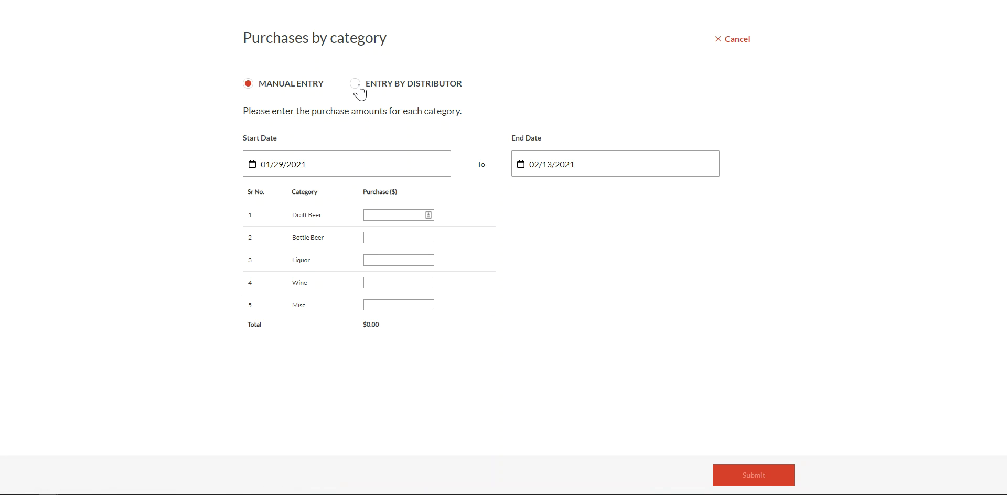
mouse_move(366, 89)
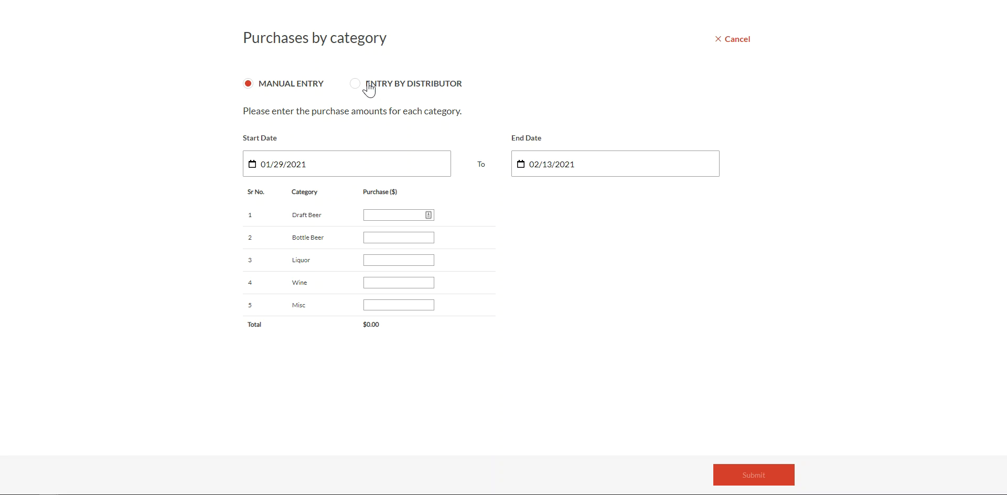
mouse_move(296, 88)
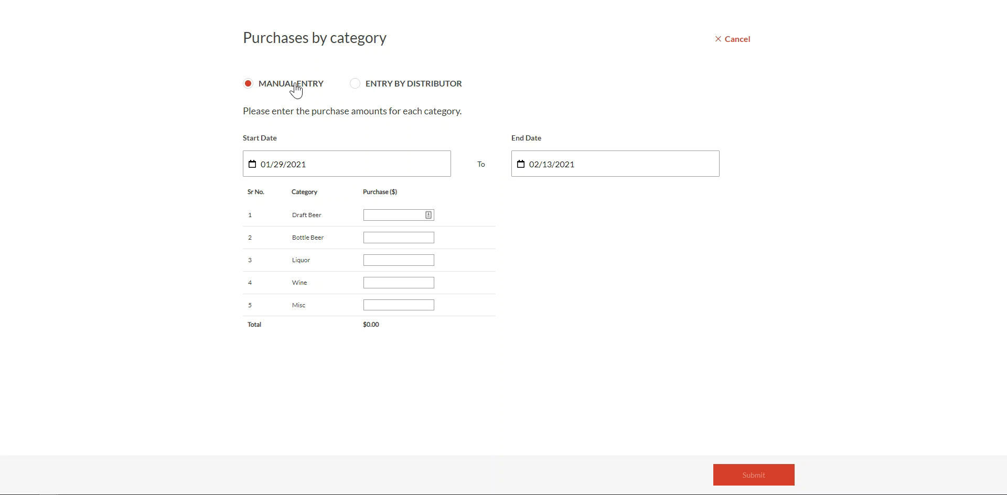
mouse_move(396, 214)
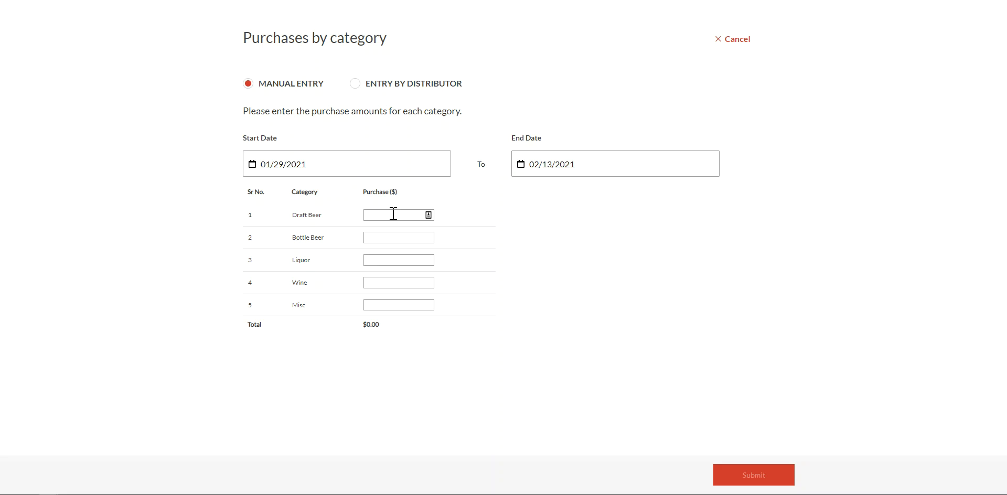
click(394, 214)
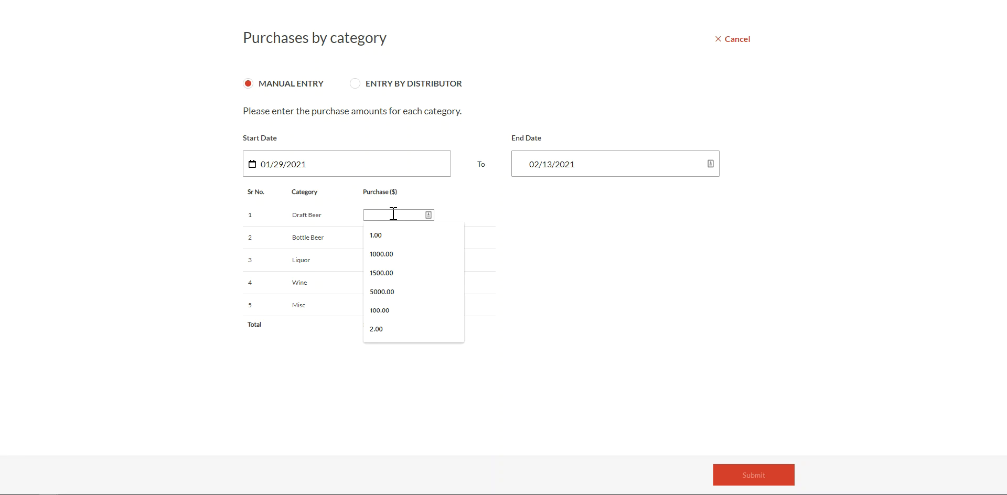
text(1000.00)
text(15)
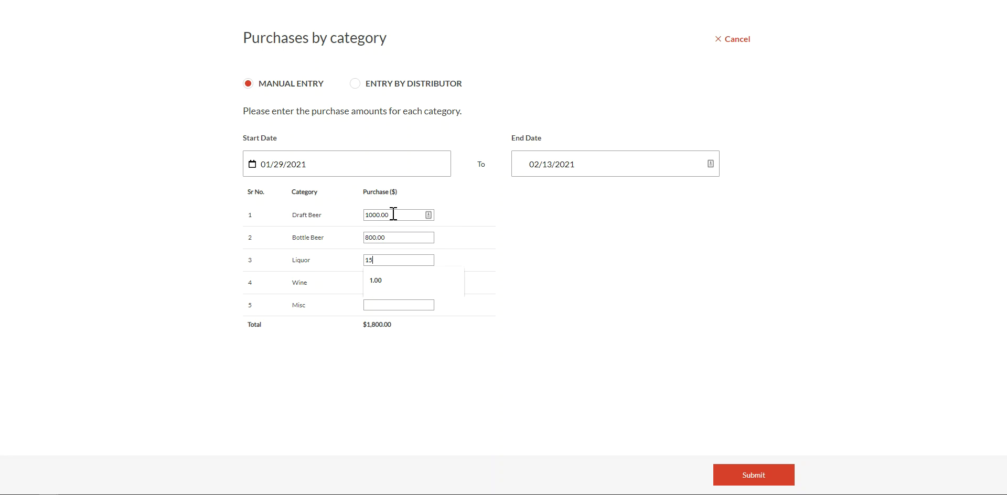
click(398, 282)
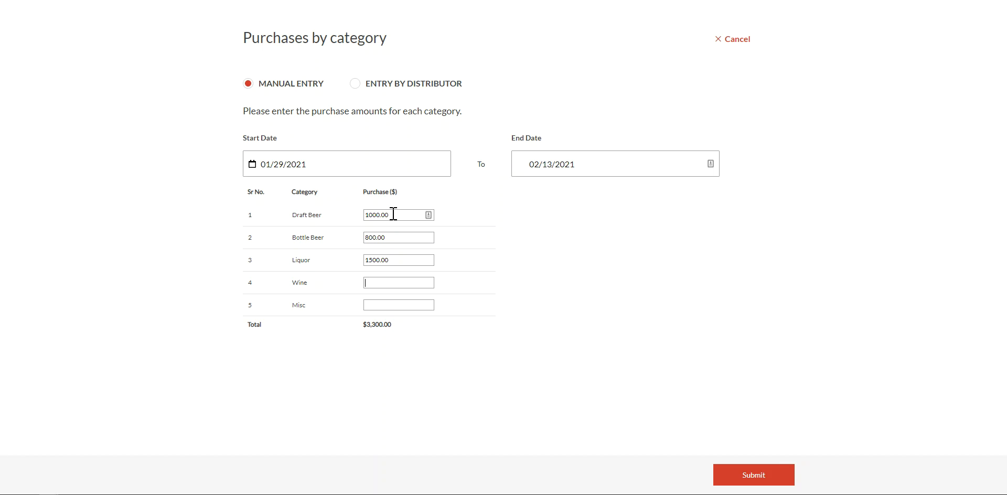
text(400)
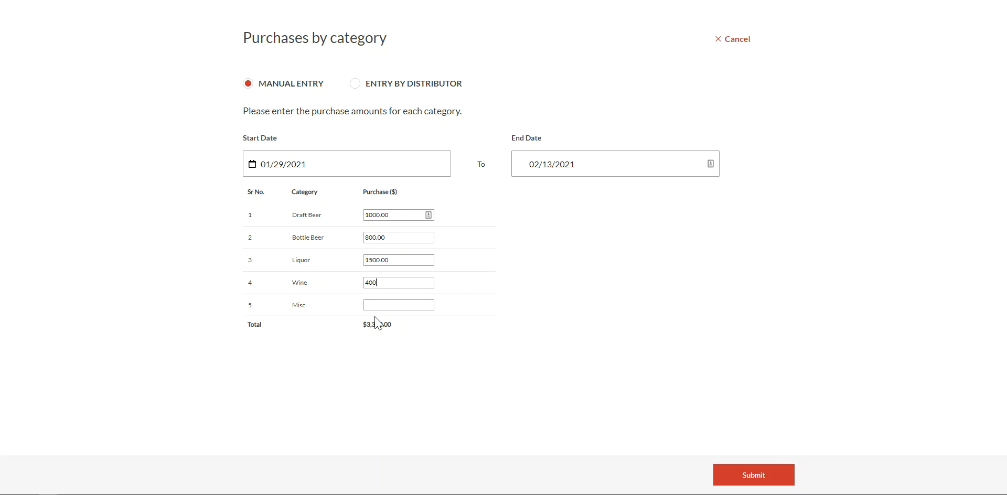
mouse_move(377, 324)
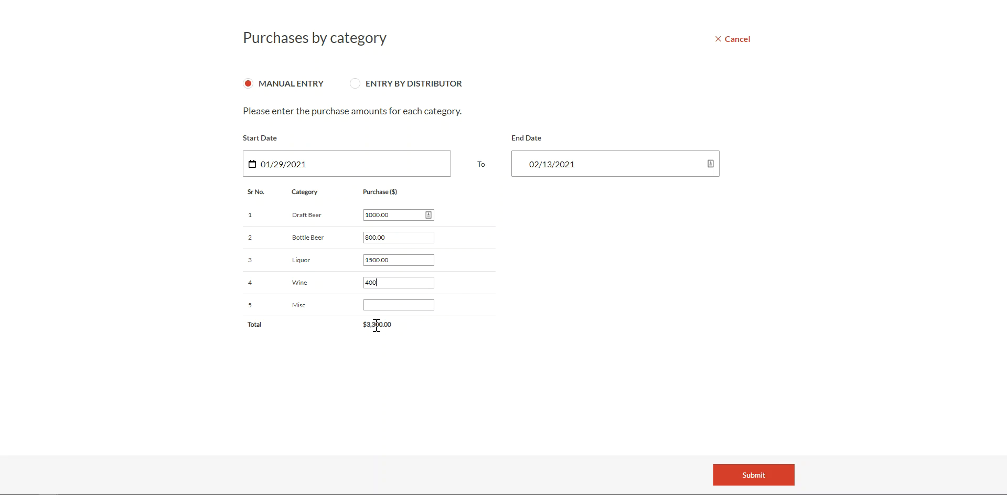
mouse_move(591, 256)
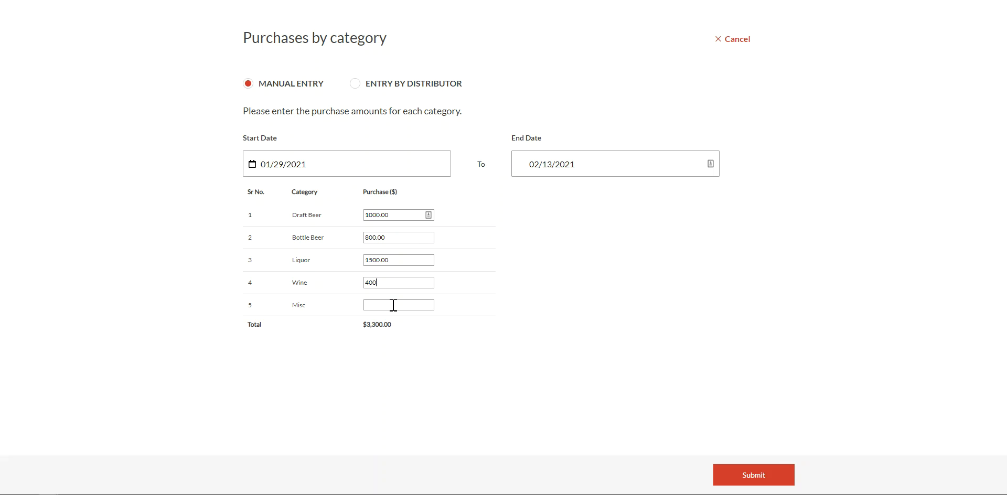
click(399, 305)
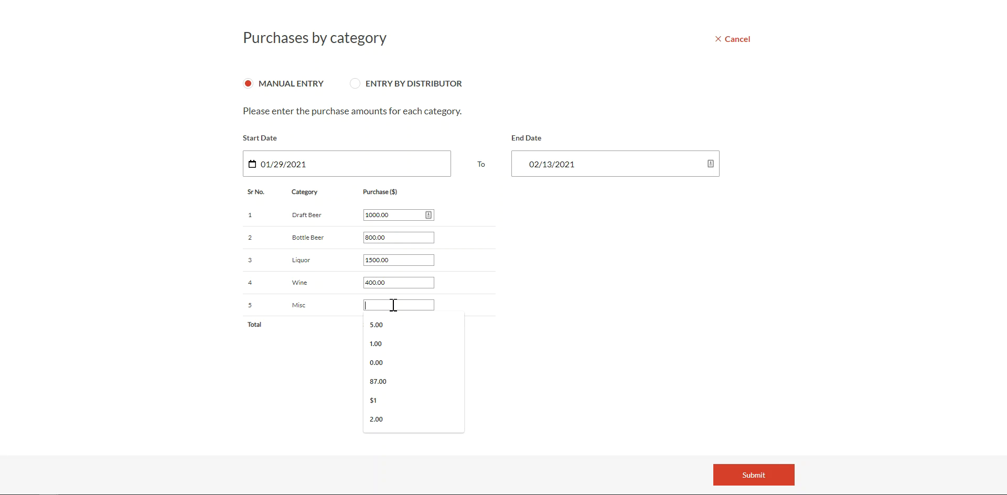
text(46+73+1)
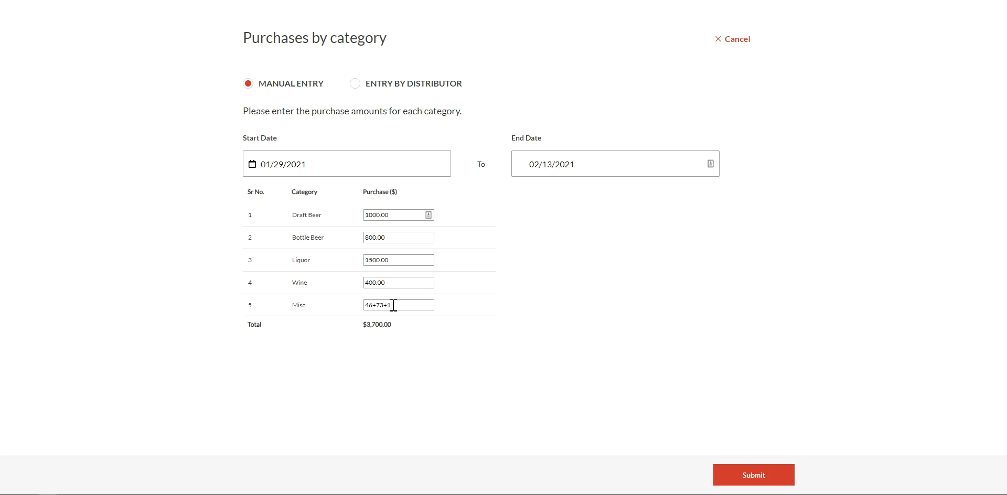
click(754, 474)
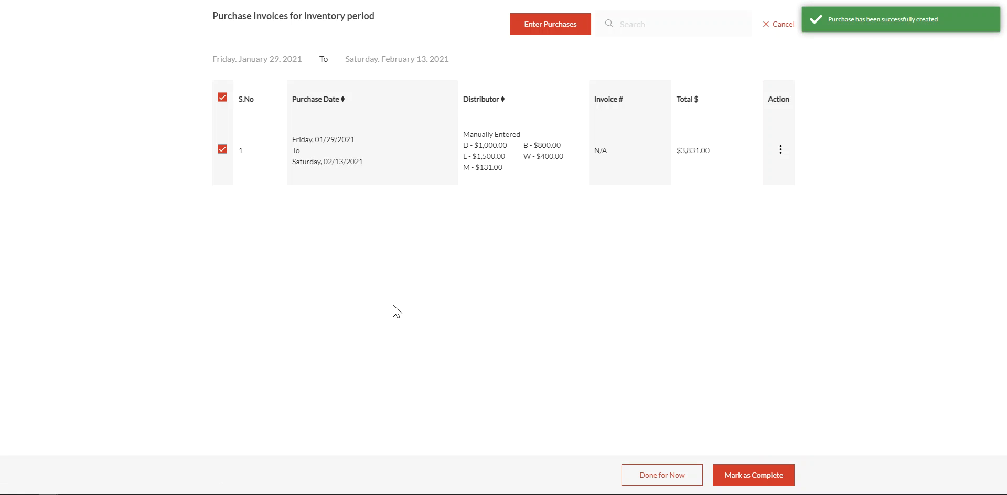
mouse_move(482, 150)
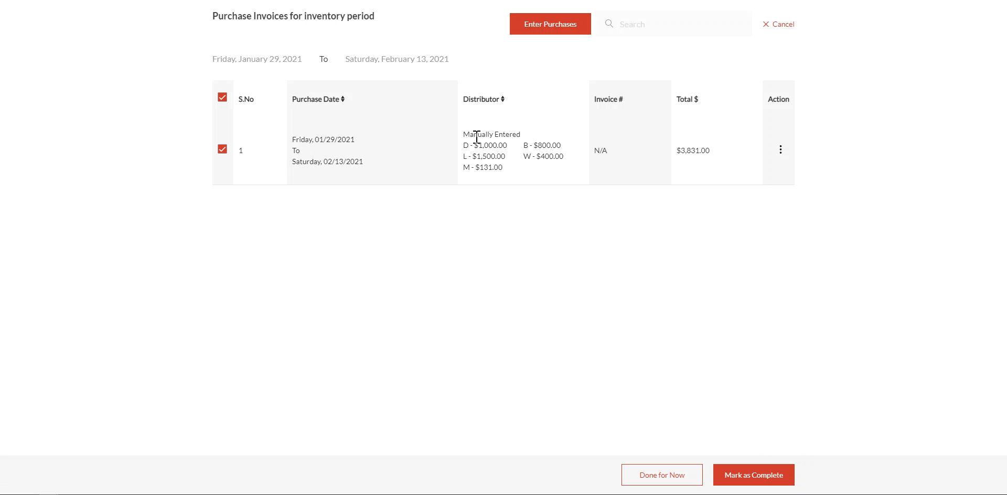
mouse_move(470, 181)
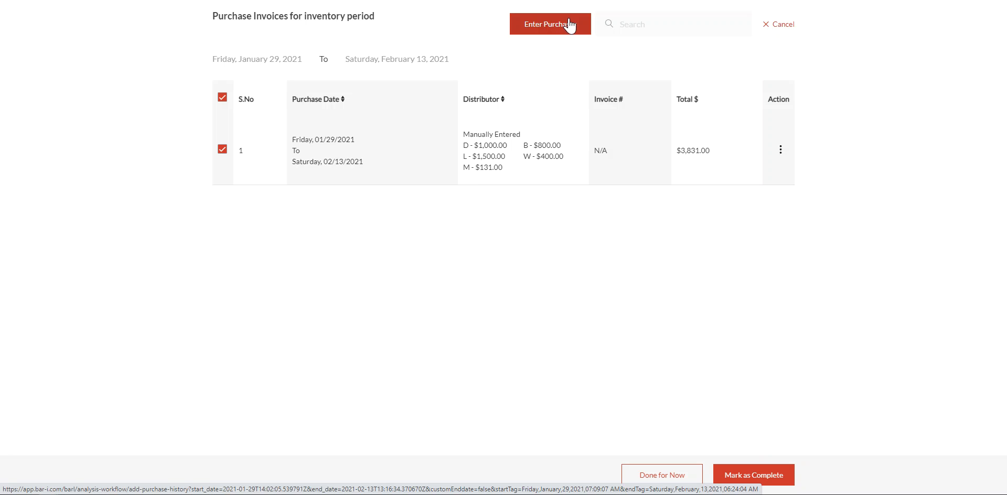
Start a new purchase entry from the Purchase Invoices list.
click(549, 24)
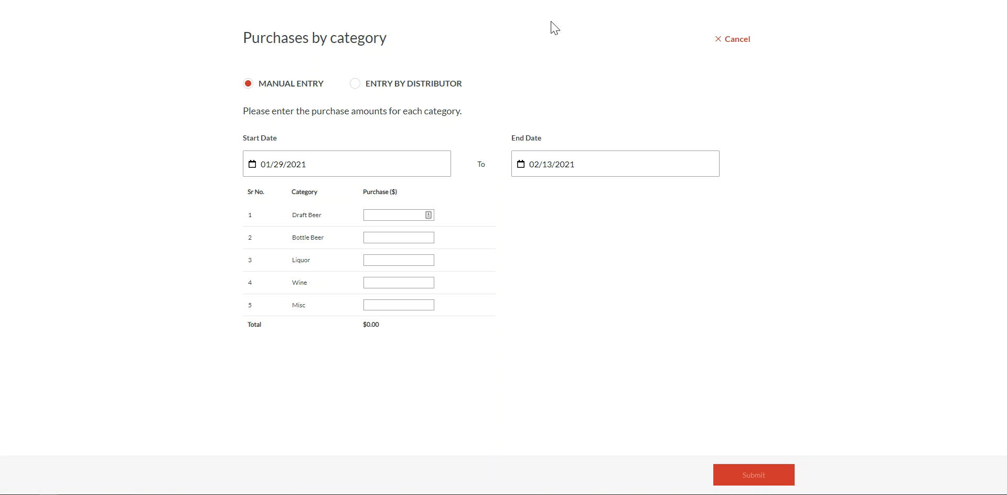
mouse_move(320, 24)
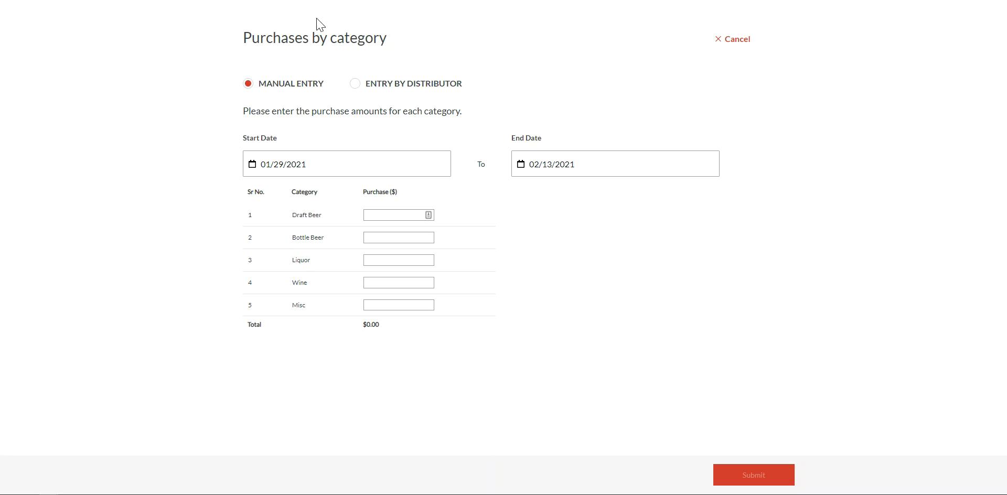
mouse_move(356, 88)
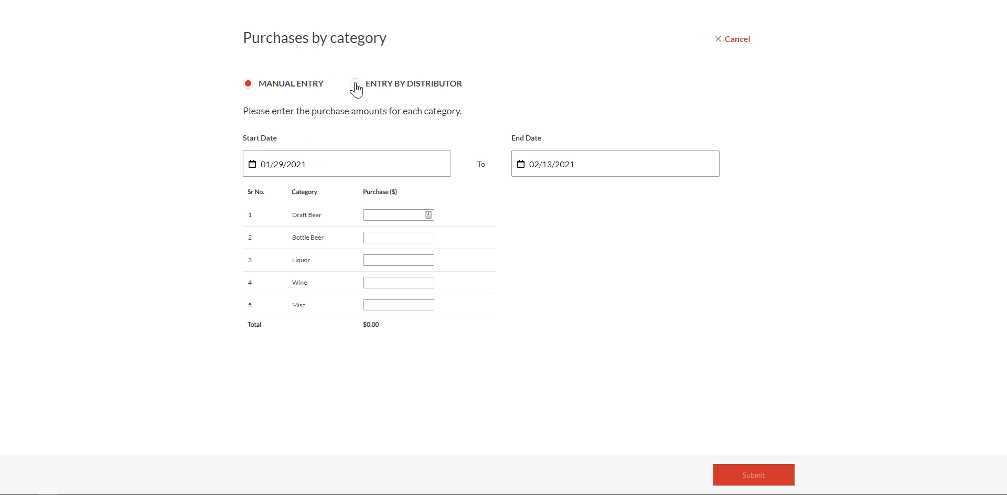
Enter a Southern distributor invoice with Draft Beer 130+120 ($250.00) and bring up its summary.
click(356, 84)
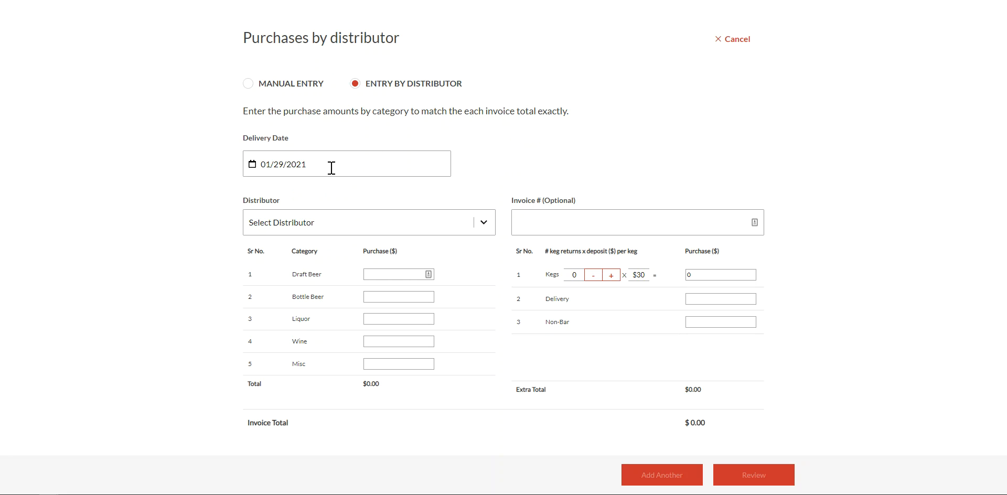
click(347, 163)
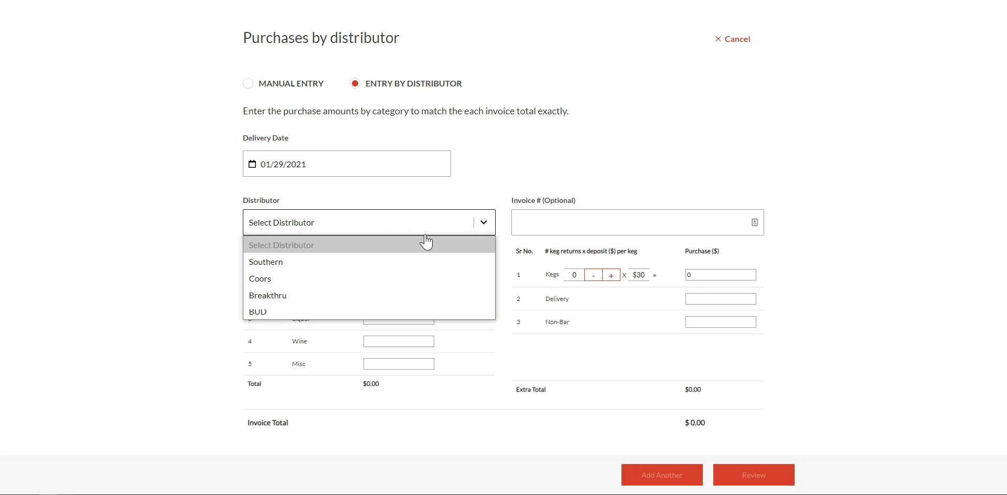
click(266, 262)
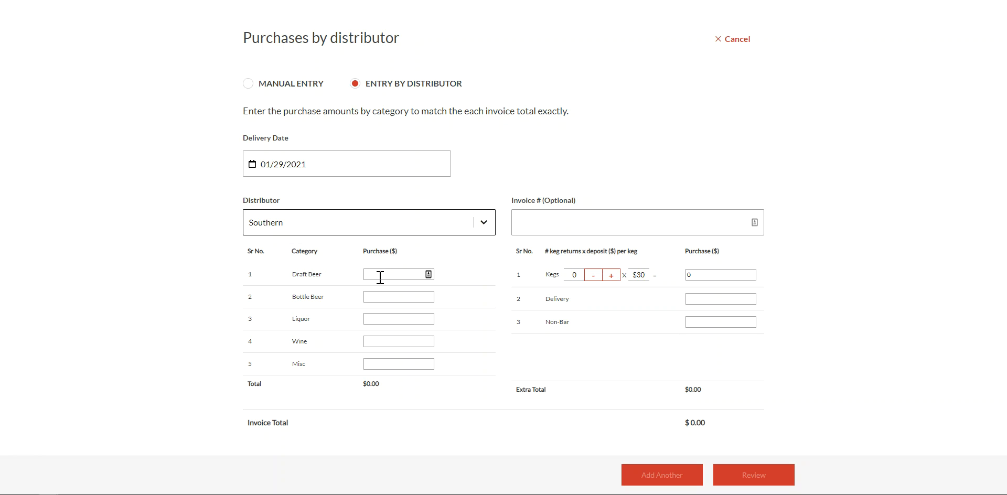
click(395, 275)
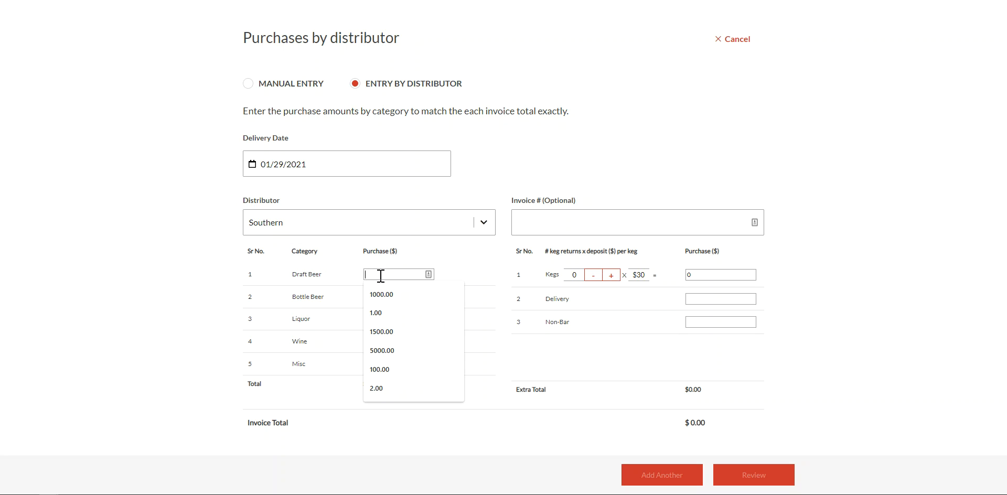
text(130)
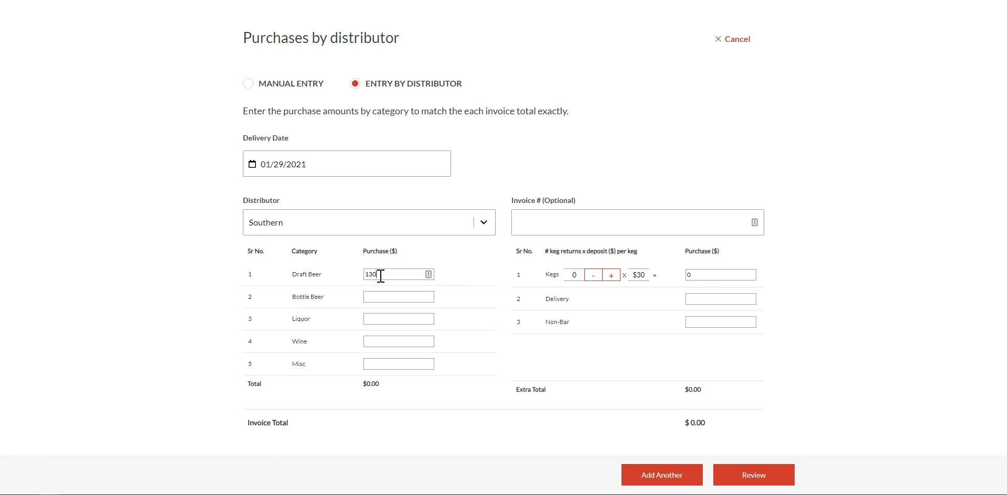
text(+120)
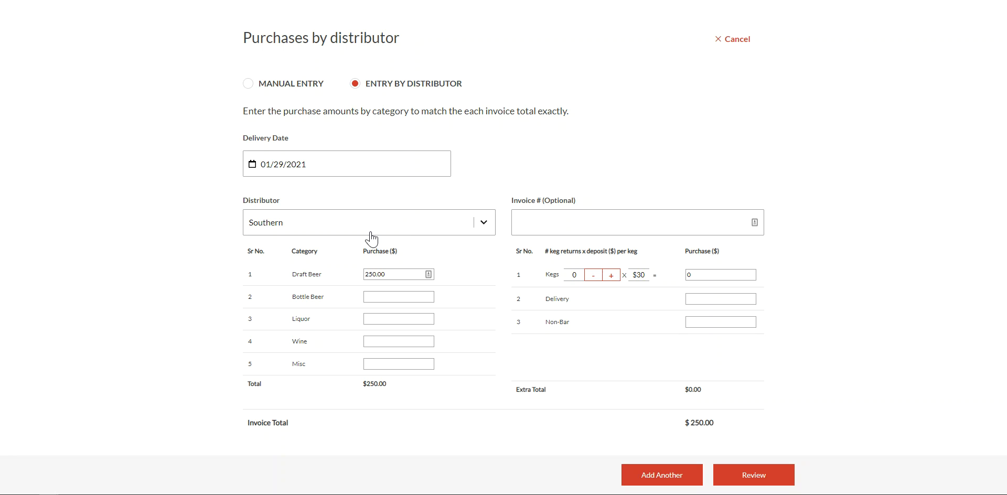
mouse_move(621, 250)
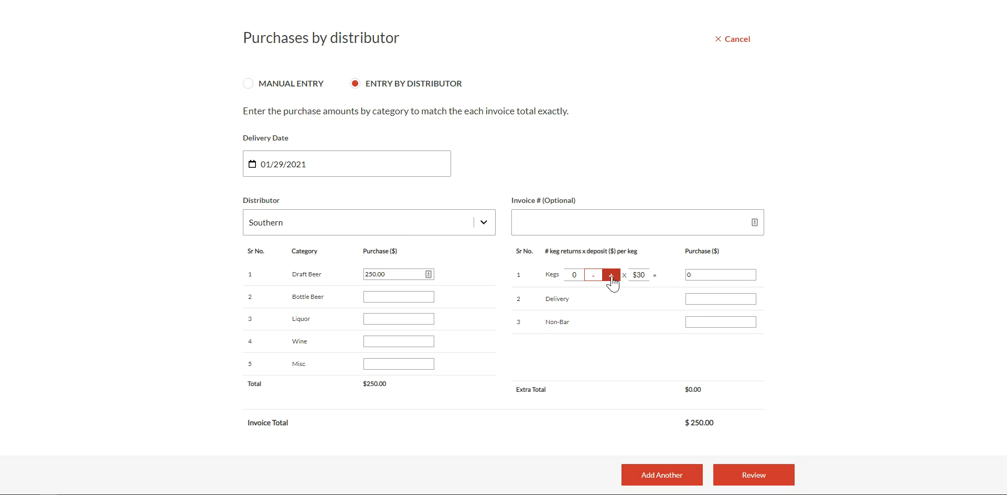
mouse_move(572, 306)
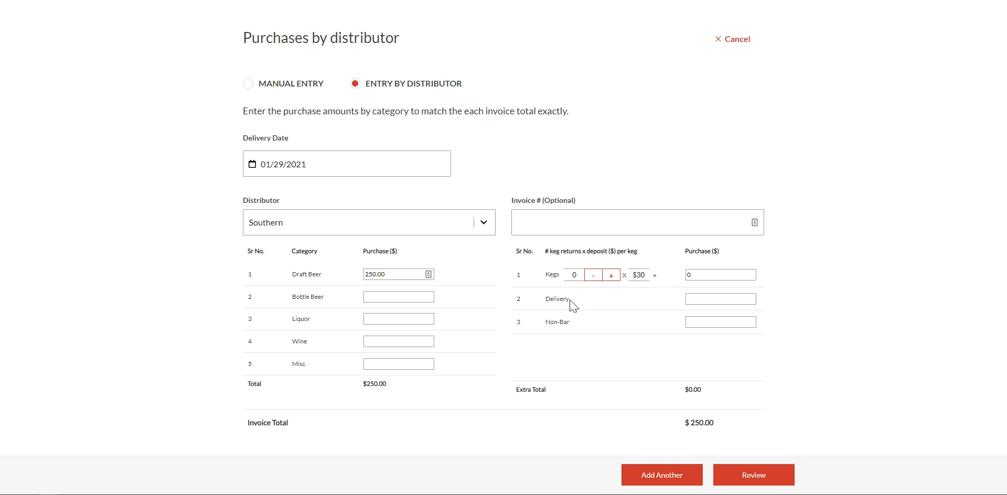
click(399, 297)
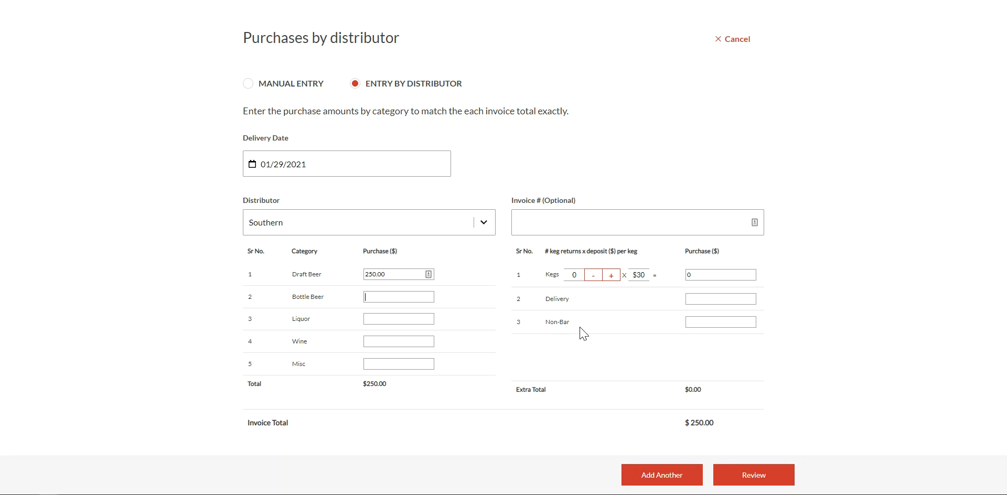
mouse_move(720, 322)
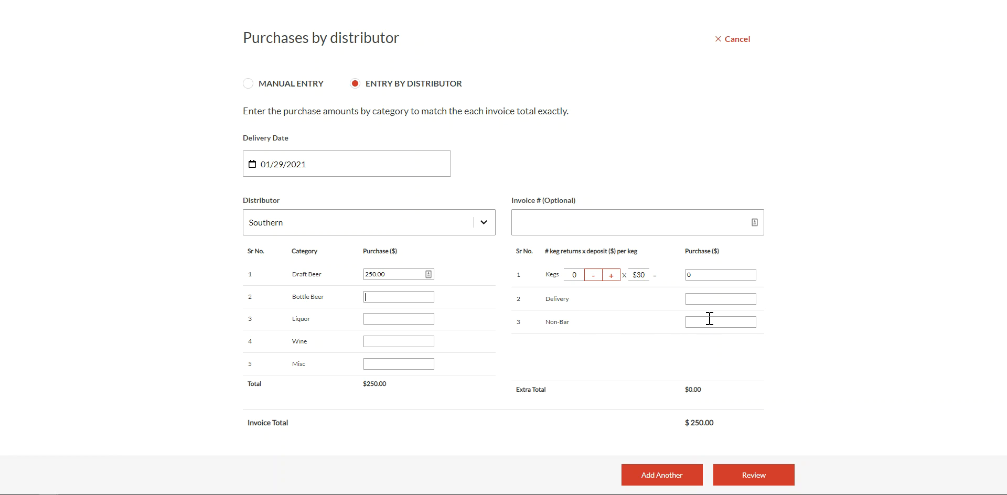
mouse_move(696, 446)
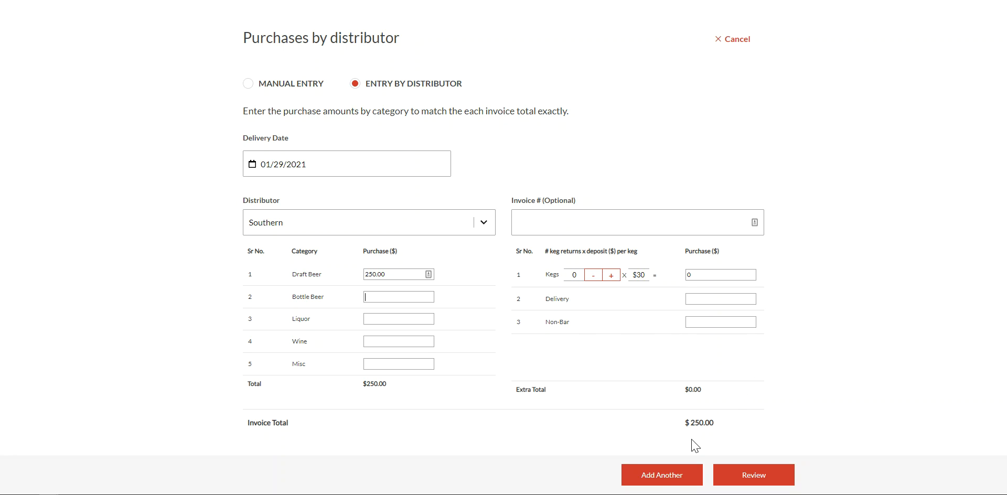
mouse_move(662, 475)
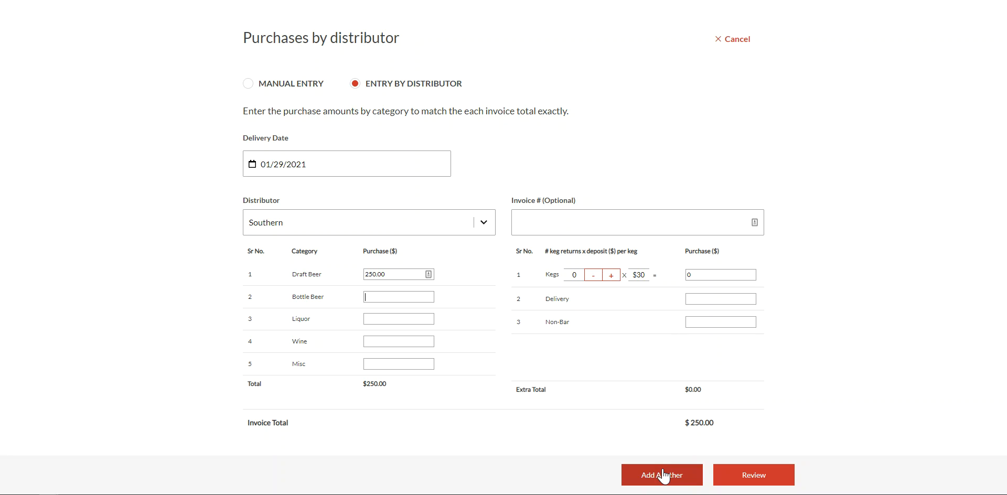
click(754, 474)
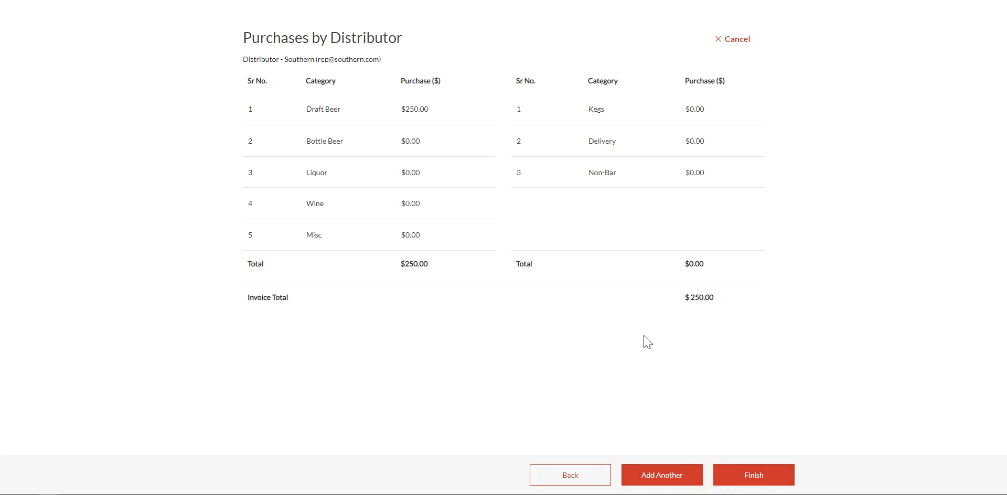
mouse_move(753, 475)
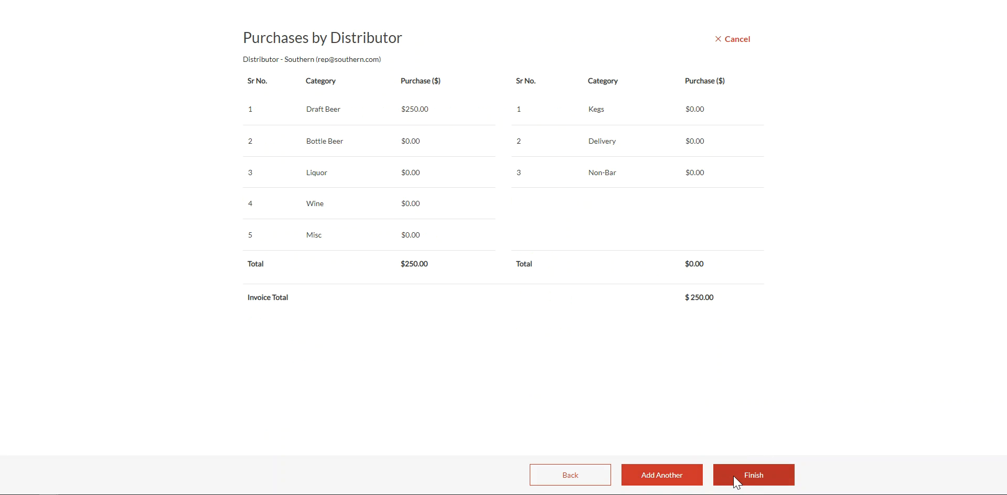
Finish the Southern $250.00 invoice so it joins the purchase invoices list.
click(754, 475)
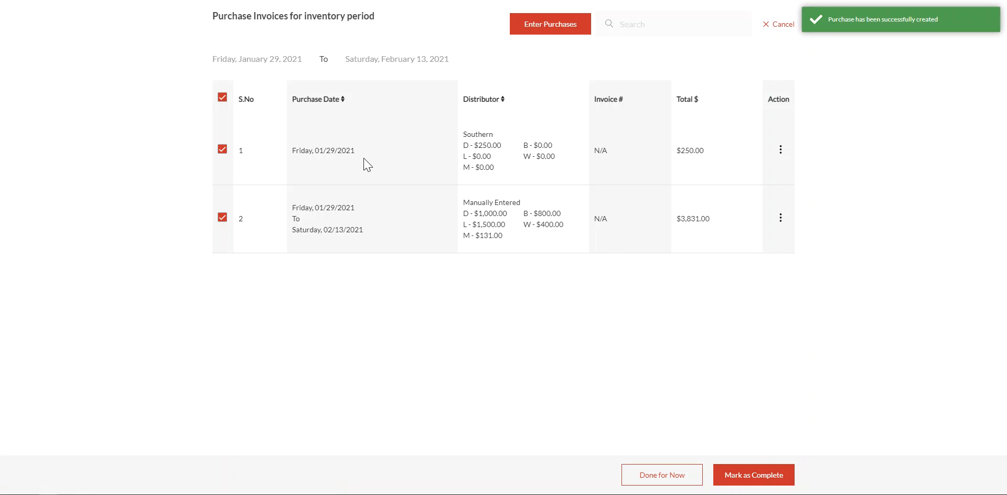
mouse_move(481, 142)
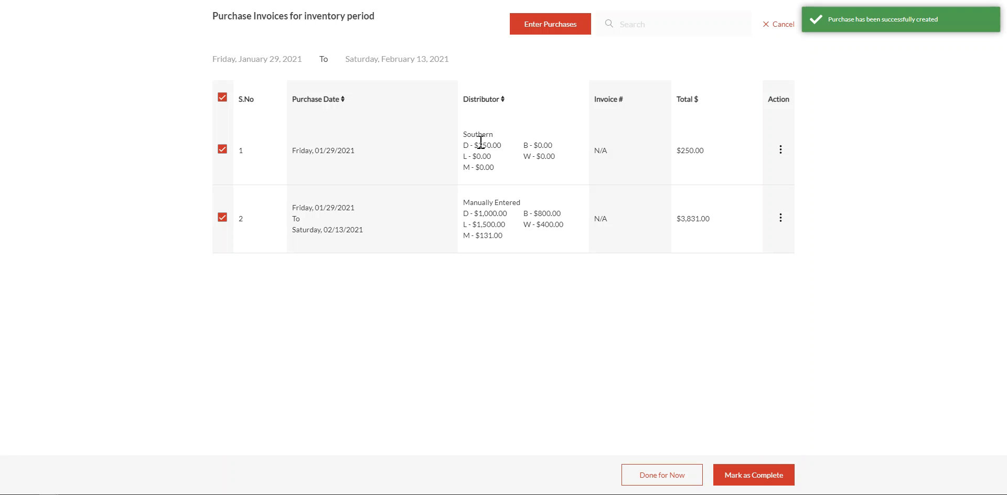
mouse_move(497, 168)
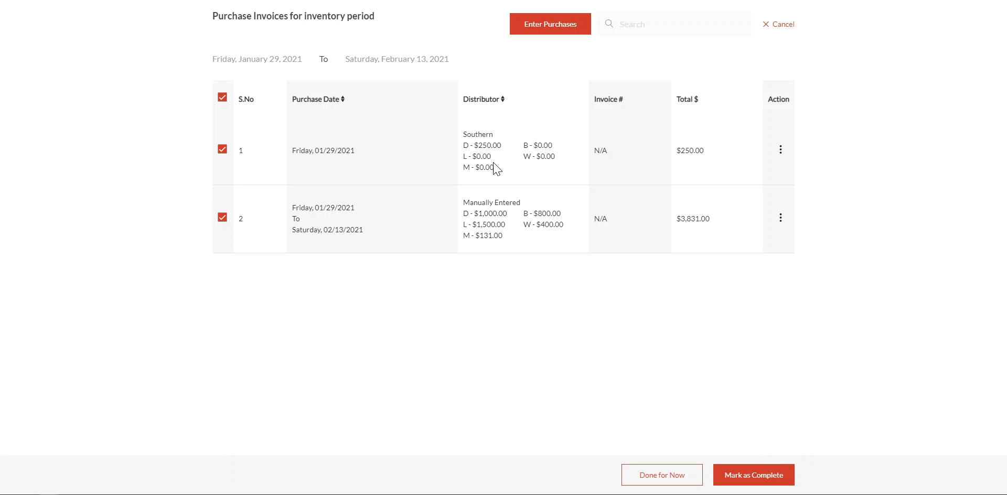
mouse_move(534, 236)
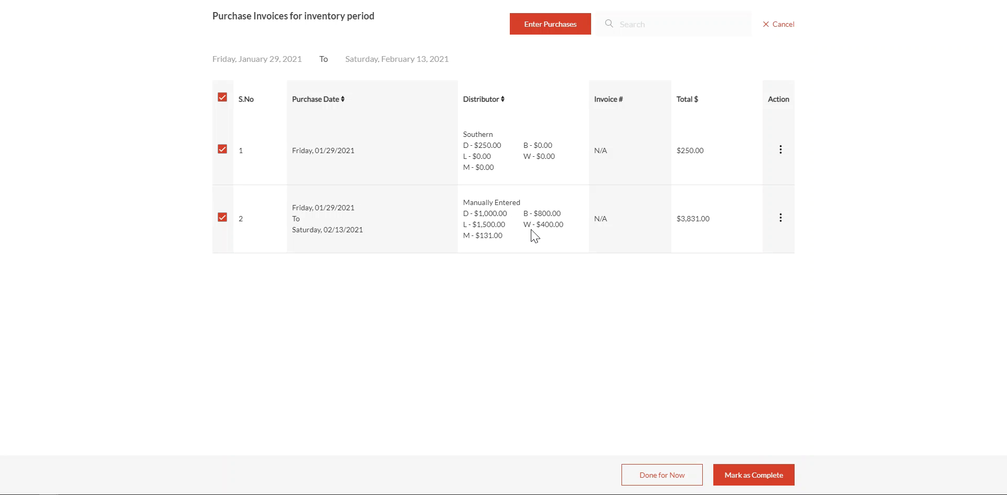
mouse_move(662, 474)
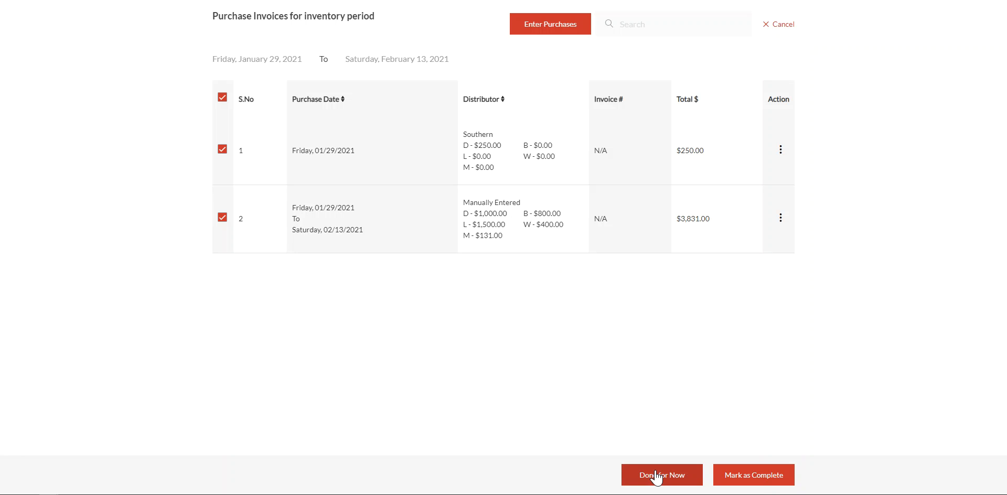
mouse_move(754, 474)
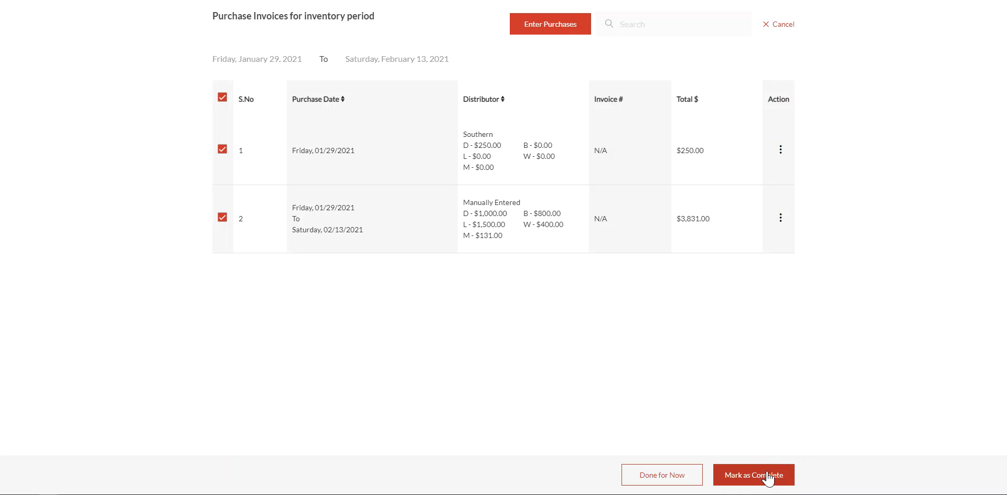
Mark the period's purchases complete, giving a $4,081.00 total on Liquor Cost.
click(753, 476)
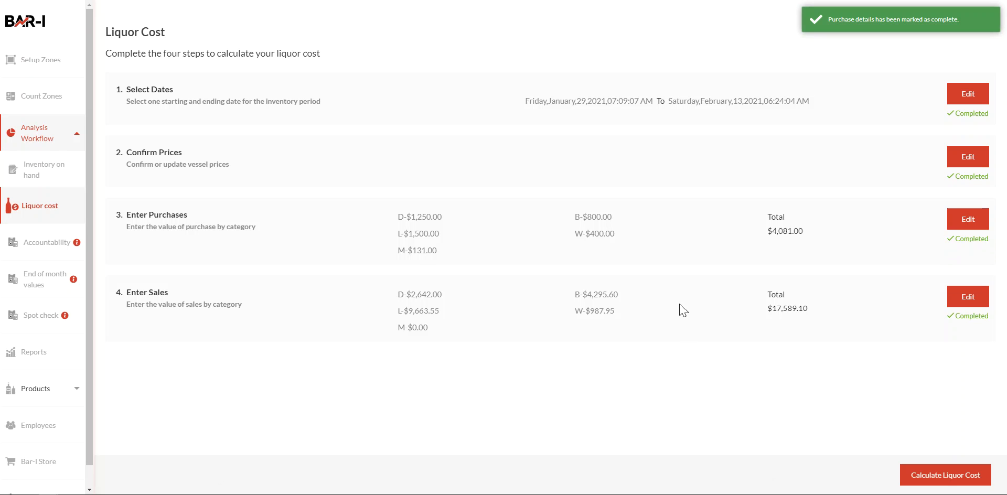
mouse_move(313, 185)
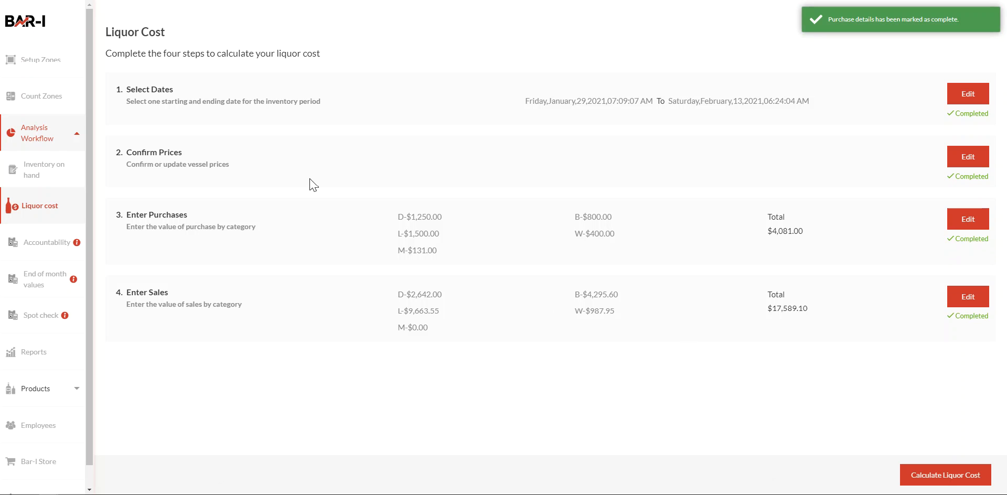
mouse_move(170, 226)
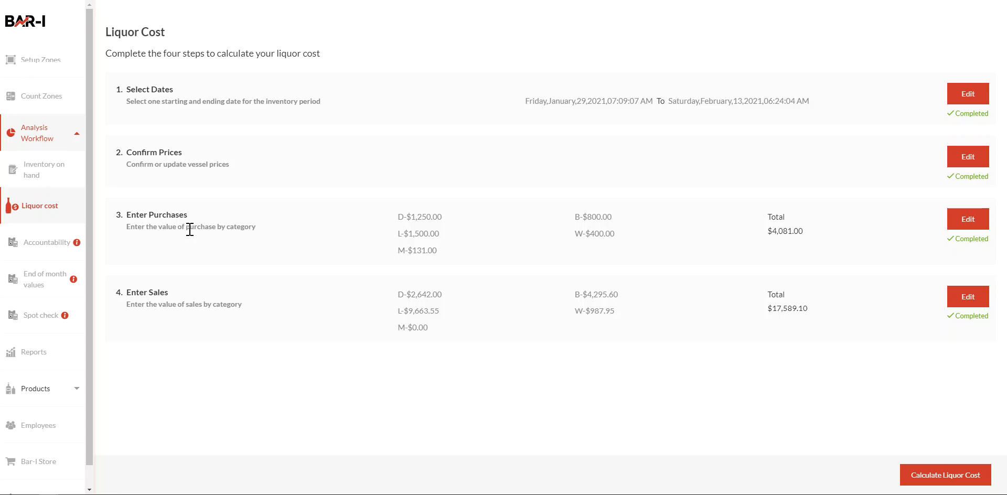
mouse_move(224, 264)
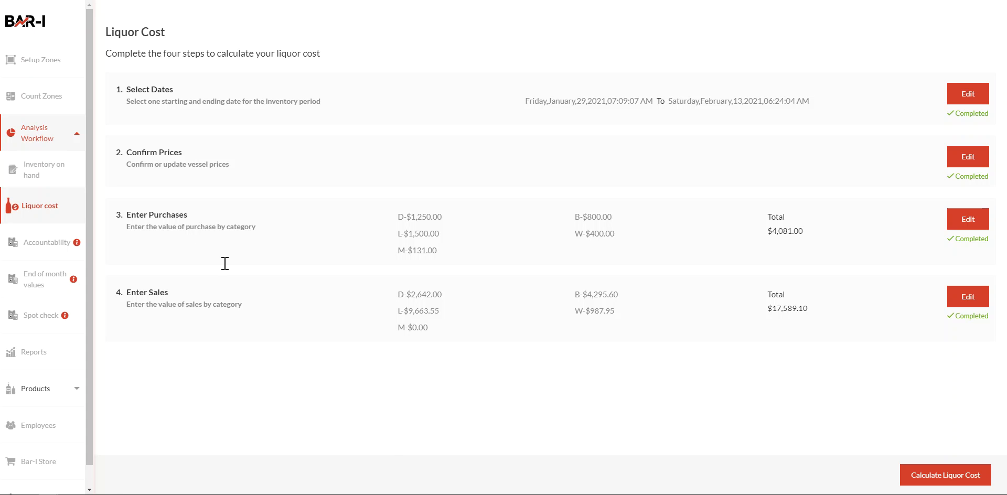